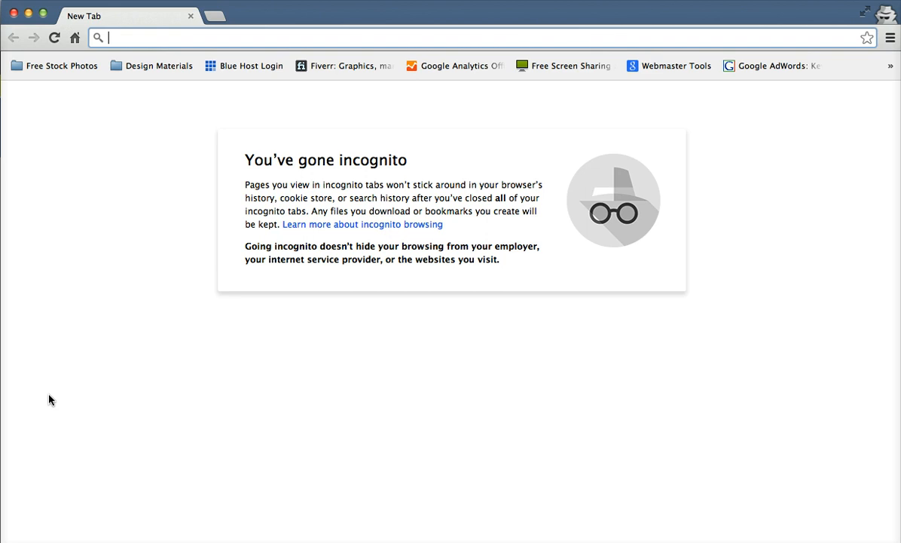
pyautogui.write('www.limofortlauderdale.org')
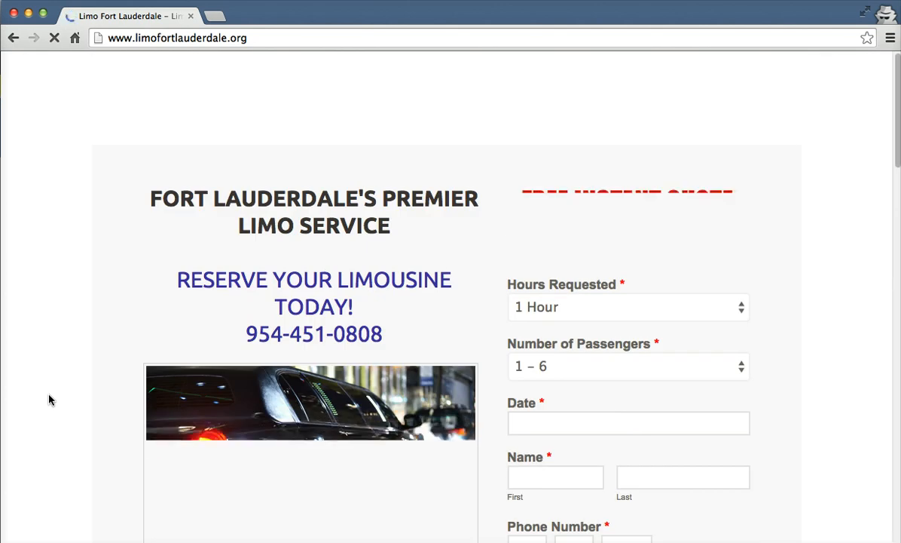
pyautogui.scroll(-3)
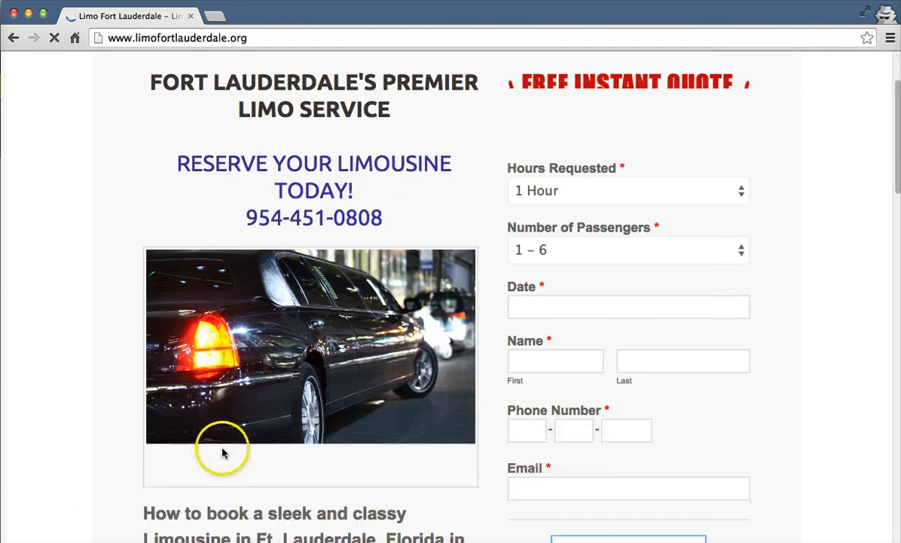
pyautogui.scroll(-3)
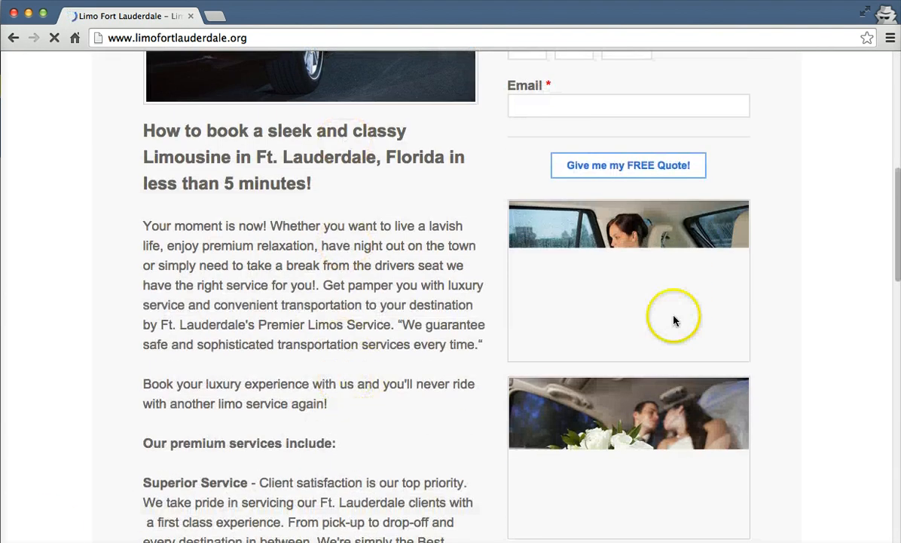
pyautogui.scroll(-3)
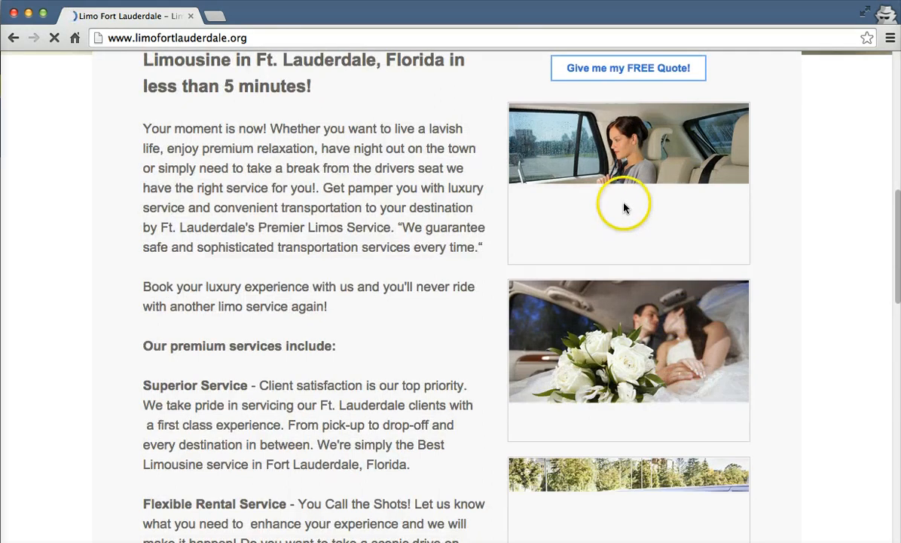
pyautogui.scroll(-3)
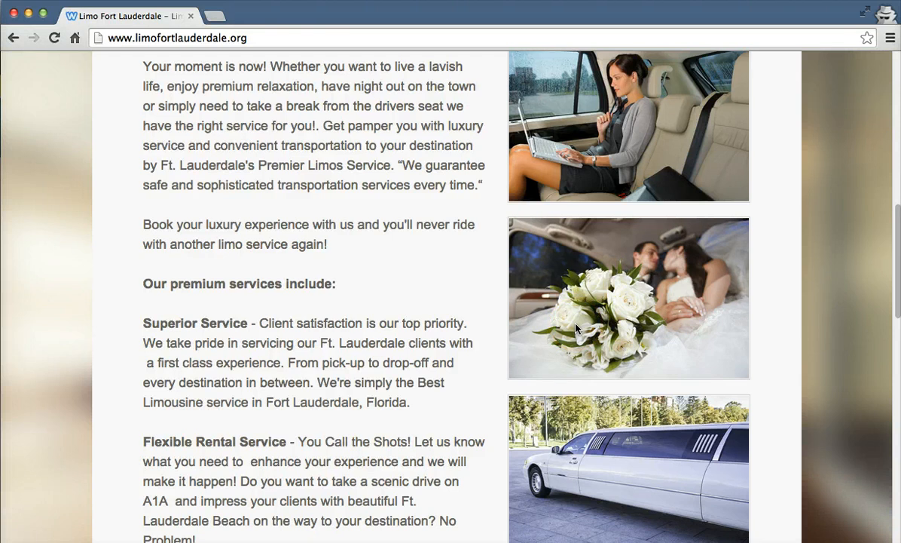
pyautogui.moveTo(595, 261)
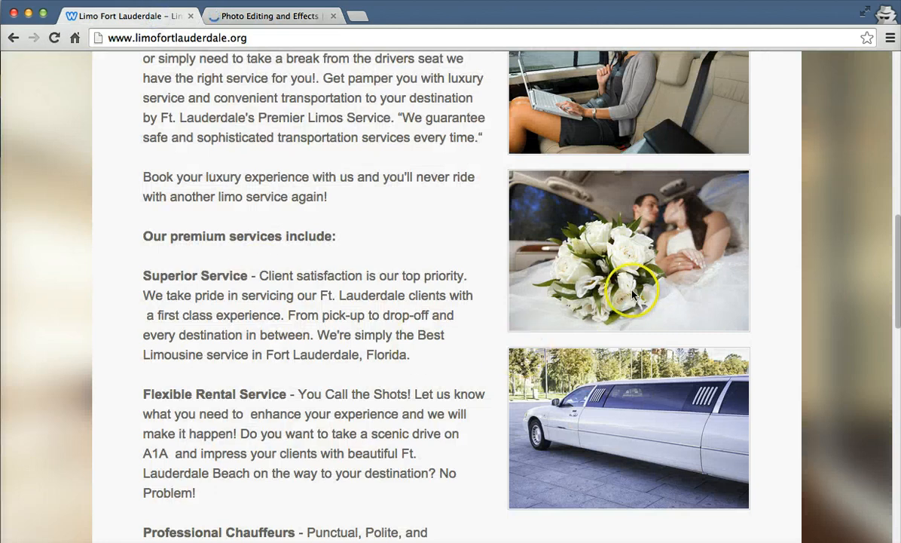
# Save the white limo image to the Desktop with Save Image As
pyautogui.scroll(-3)
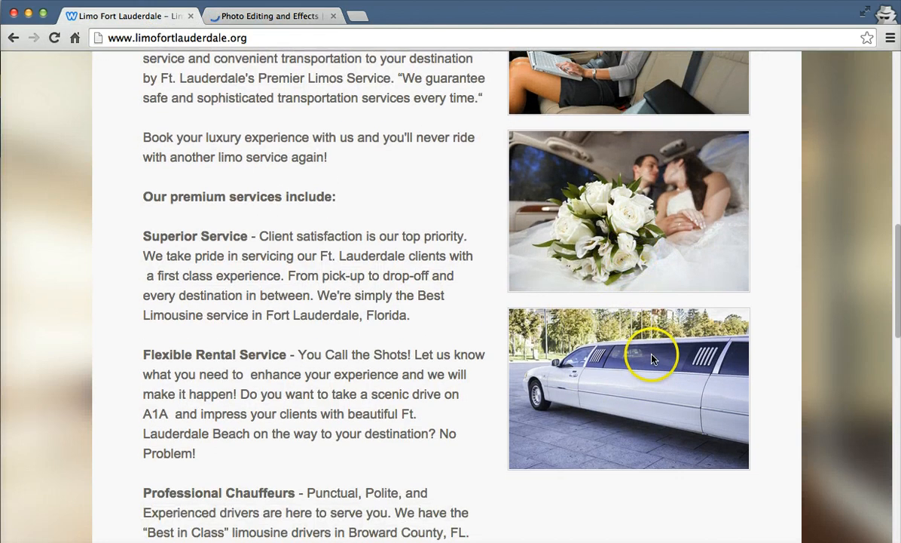
pyautogui.rightClick(652, 358)
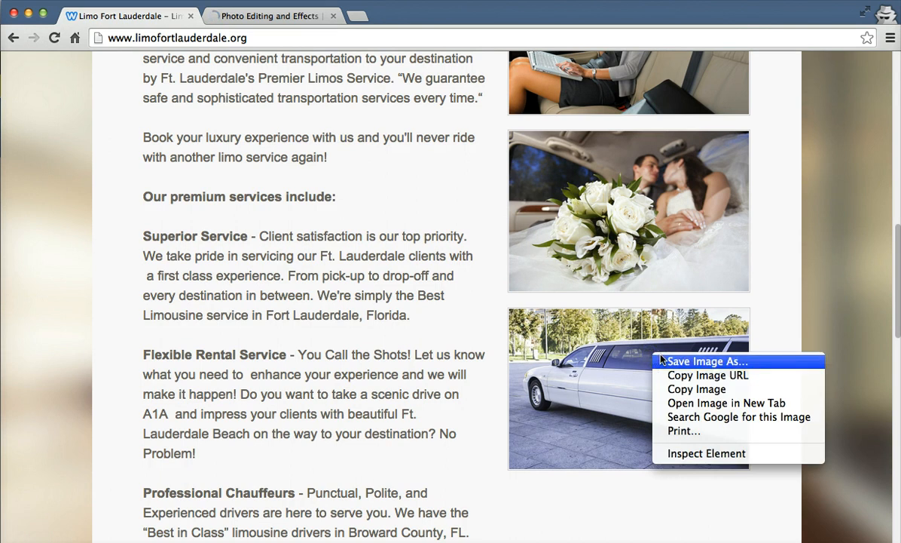
pyautogui.click(706, 361)
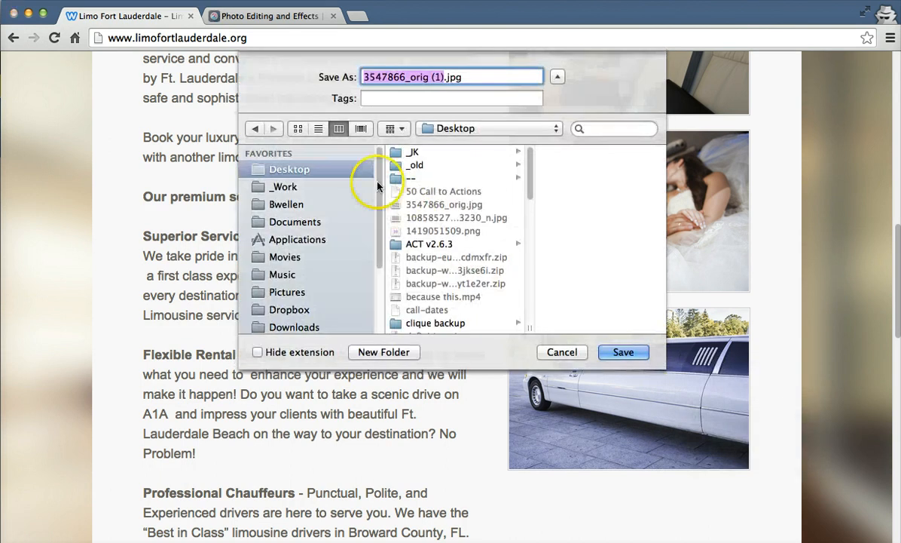
pyautogui.moveTo(452, 247)
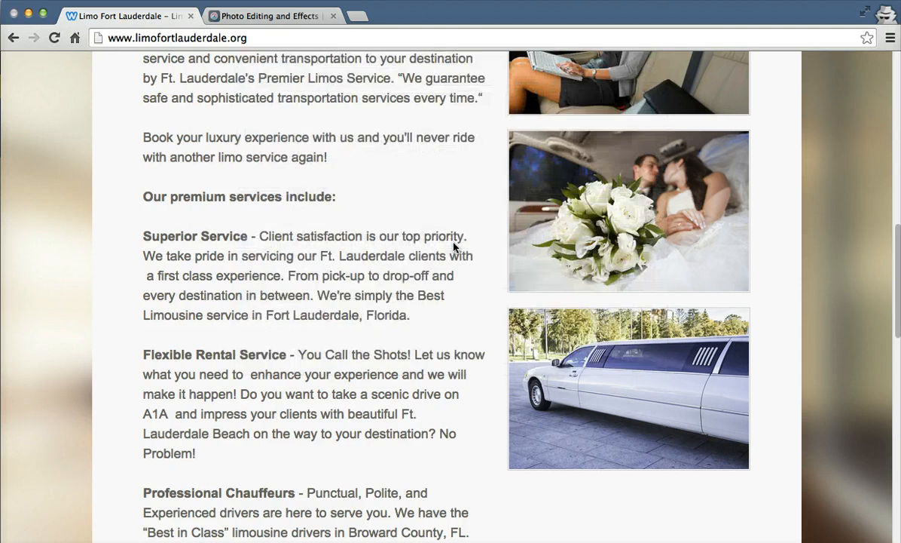
pyautogui.moveTo(746, 154)
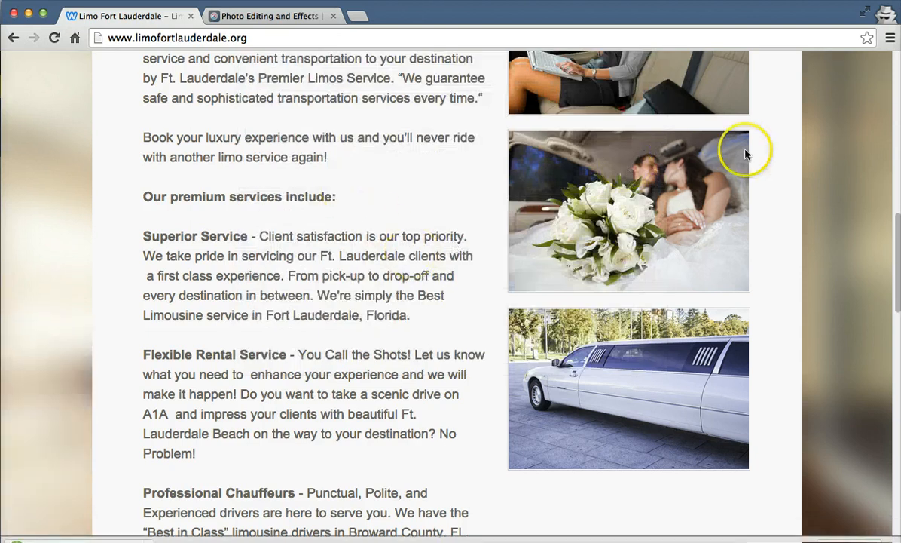
pyautogui.moveTo(890, 67)
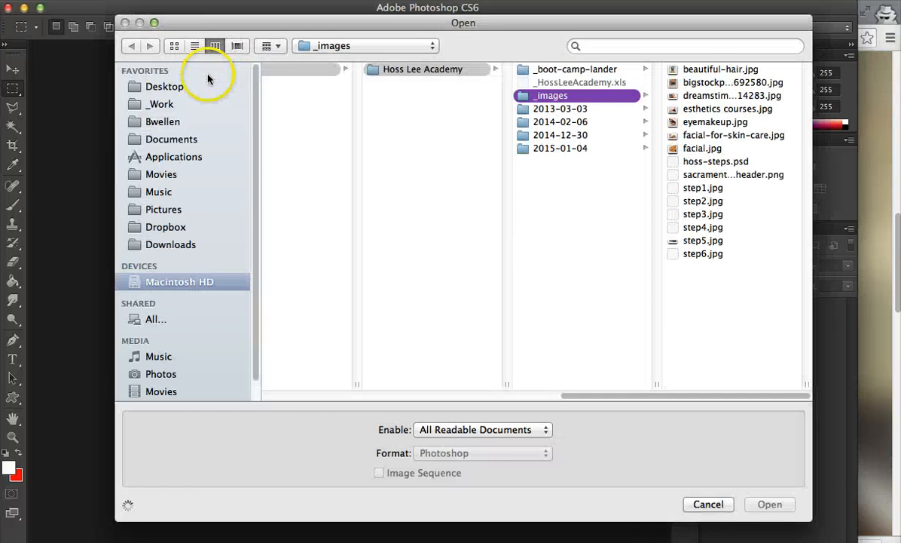
# Open the saved limo photo and view its 1100×733 px size without resizing
pyautogui.click(165, 86)
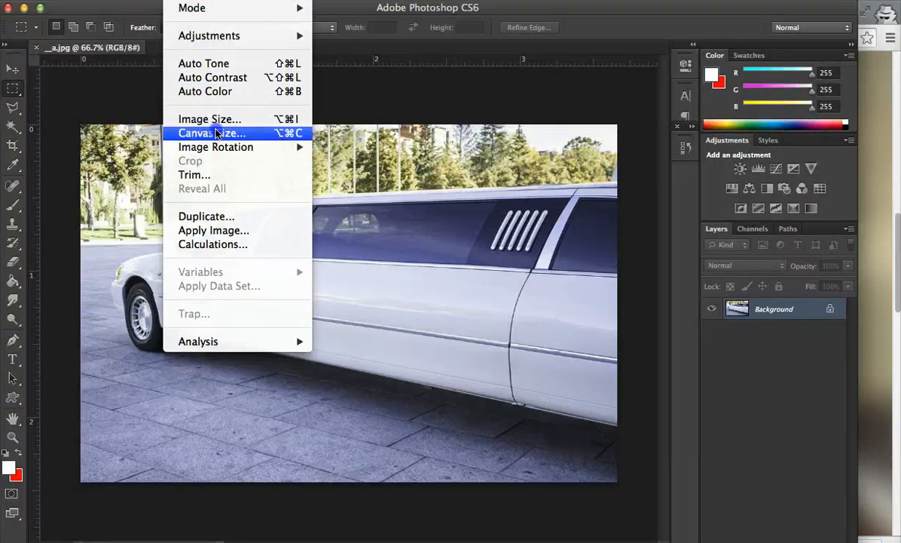
pyautogui.click(210, 119)
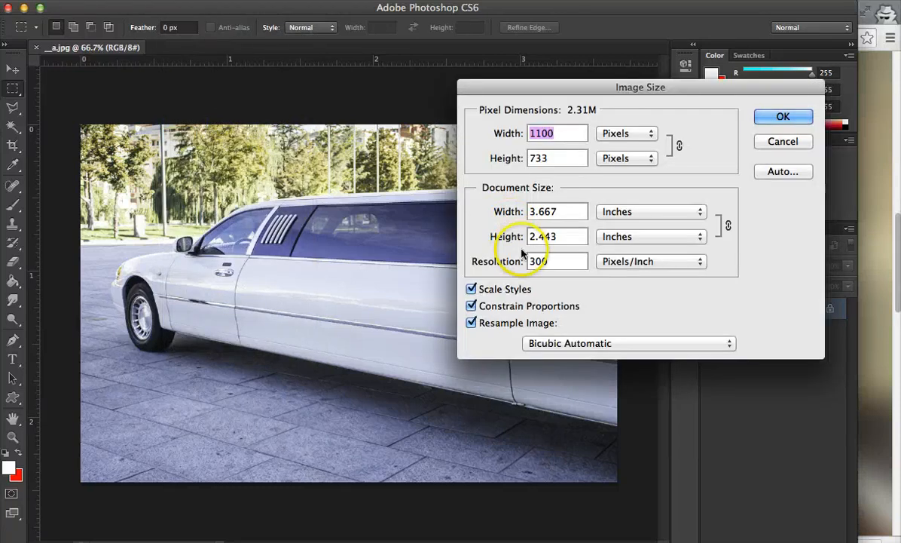
pyautogui.moveTo(582, 119)
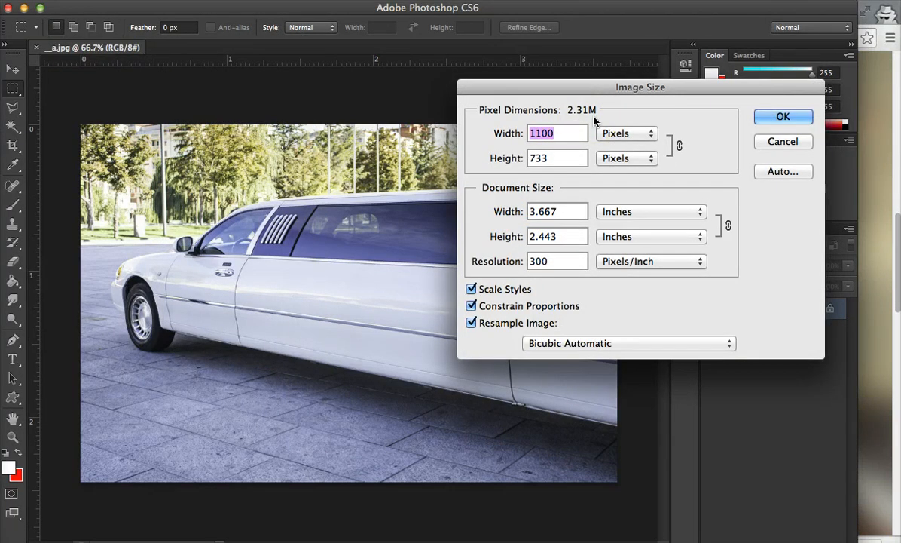
pyautogui.moveTo(595, 121)
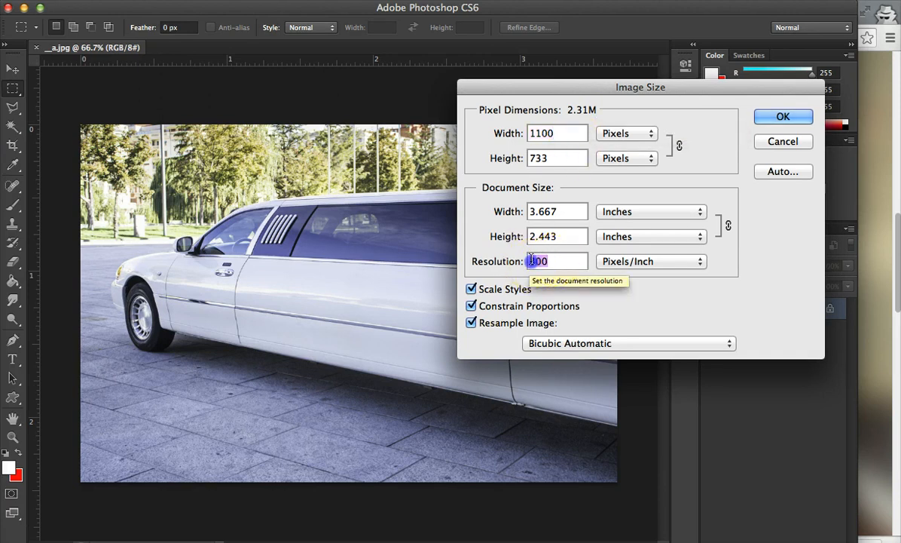
pyautogui.moveTo(548, 133)
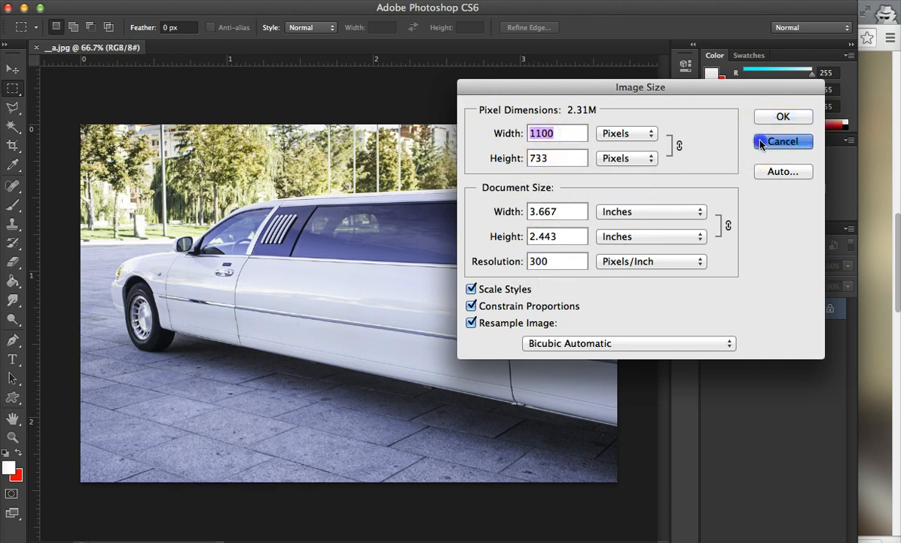
pyautogui.click(783, 142)
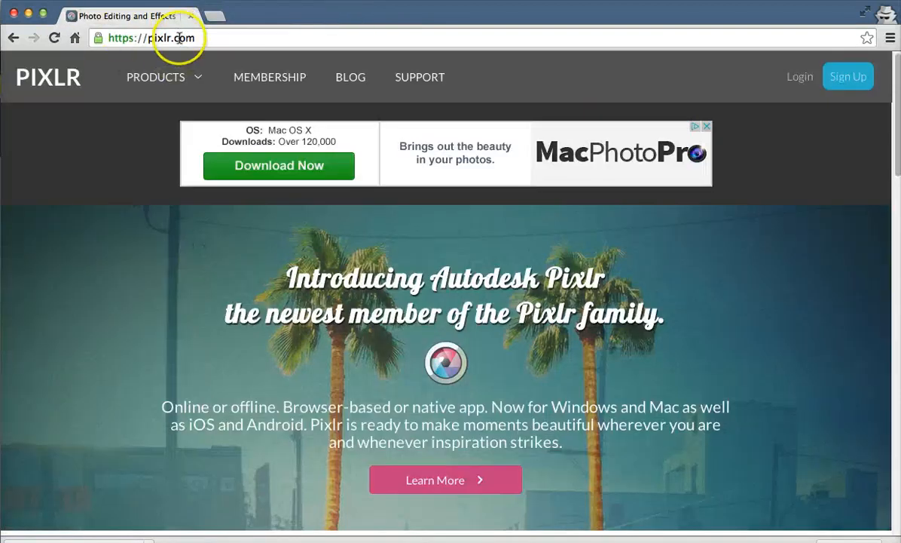
pyautogui.moveTo(413, 285)
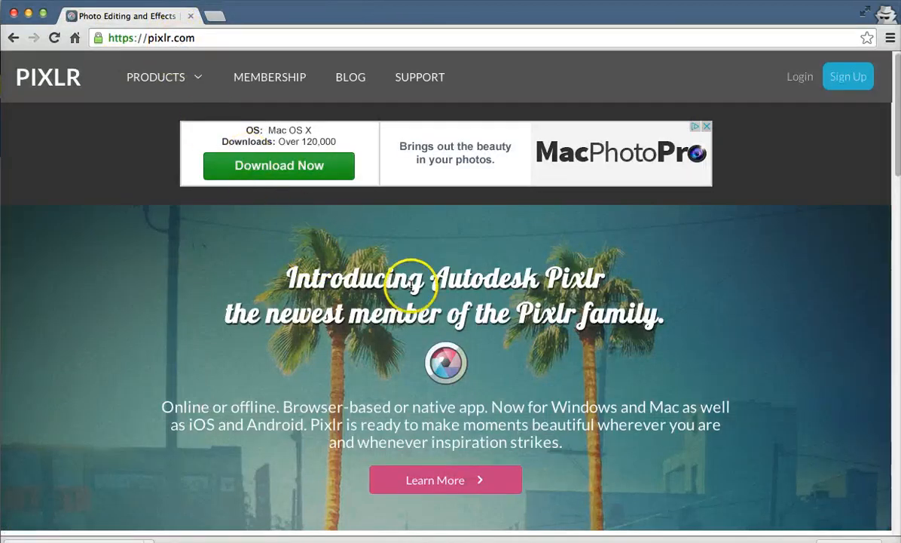
# Scroll pixlr.com to Pixlr Editor and launch its web app
pyautogui.scroll(-3)
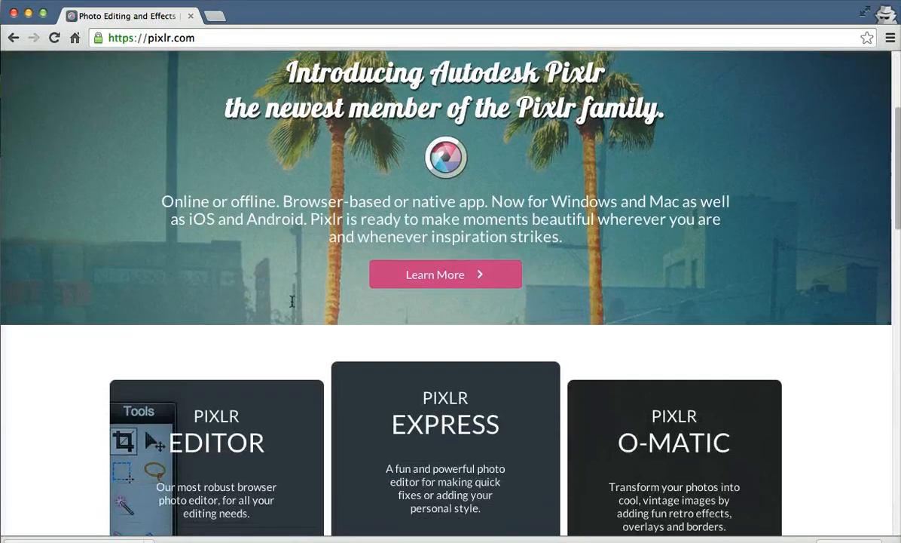
pyautogui.scroll(-3)
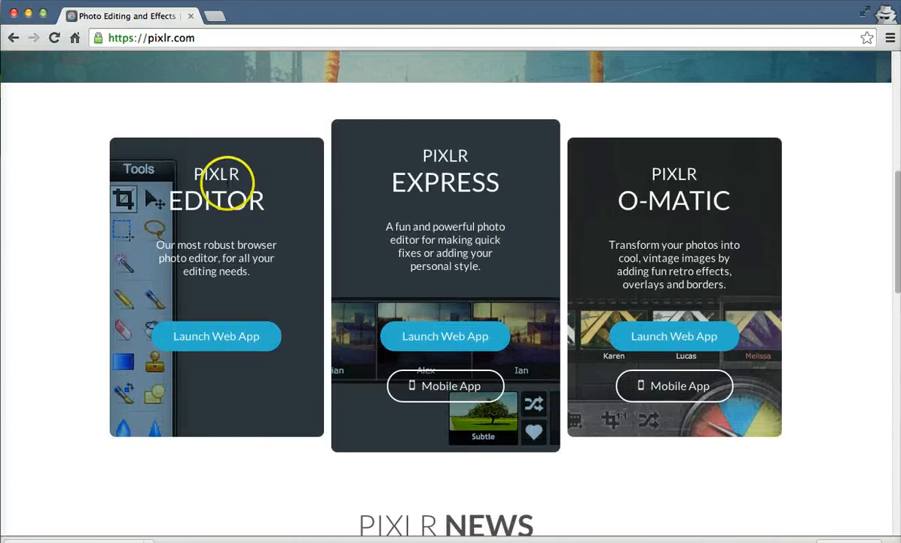
pyautogui.moveTo(217, 335)
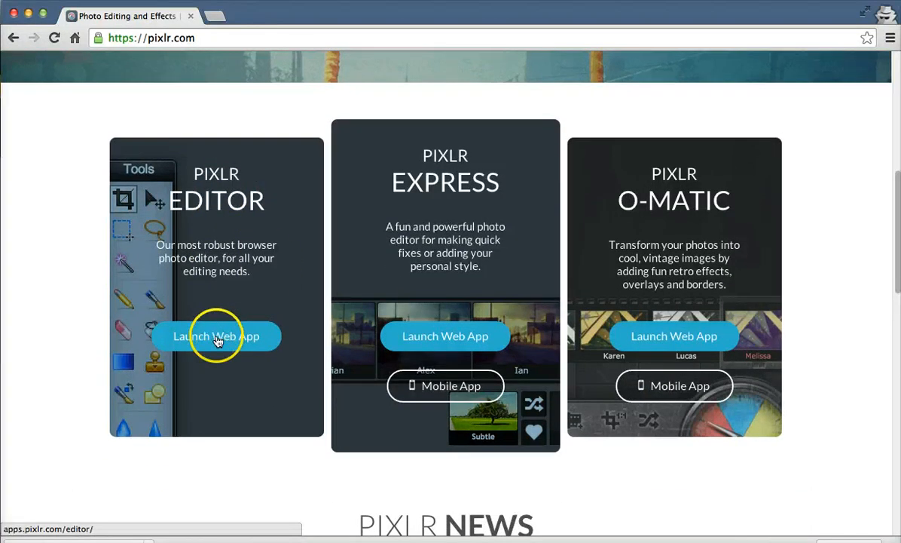
pyautogui.click(216, 336)
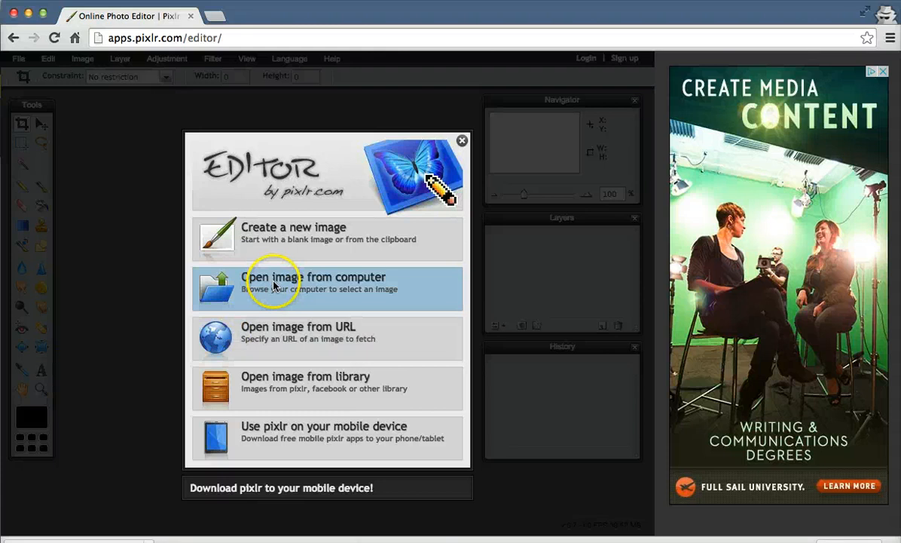
# Open the limo photo from the computer and open Image > Image size
pyautogui.click(317, 287)
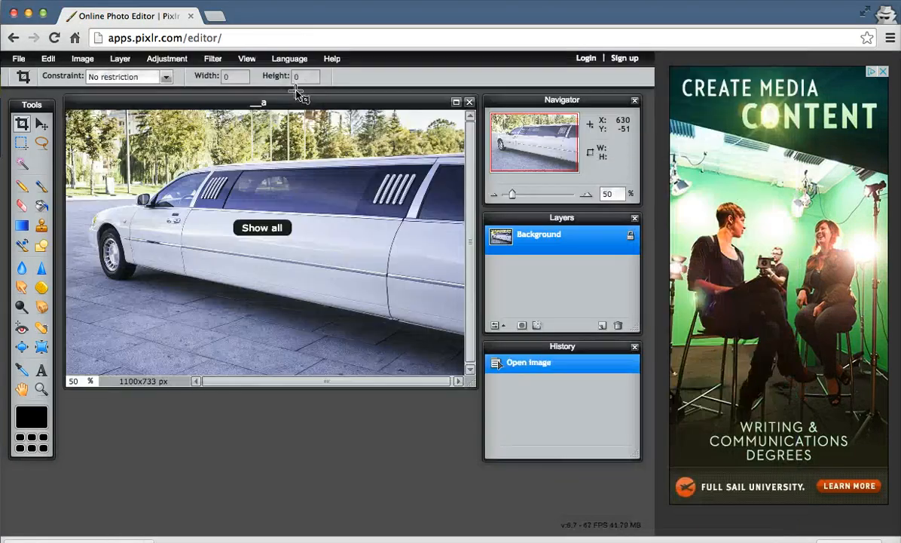
pyautogui.moveTo(263, 248)
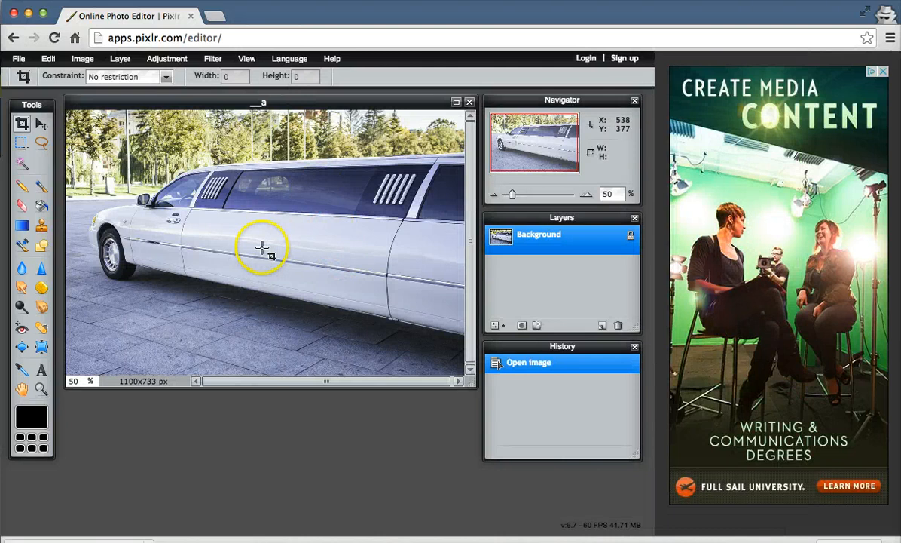
pyautogui.click(83, 58)
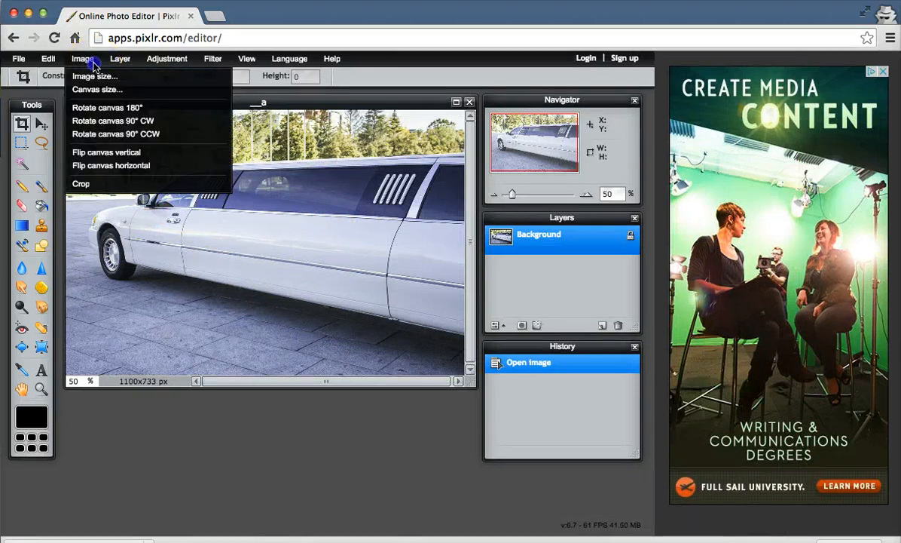
pyautogui.click(95, 75)
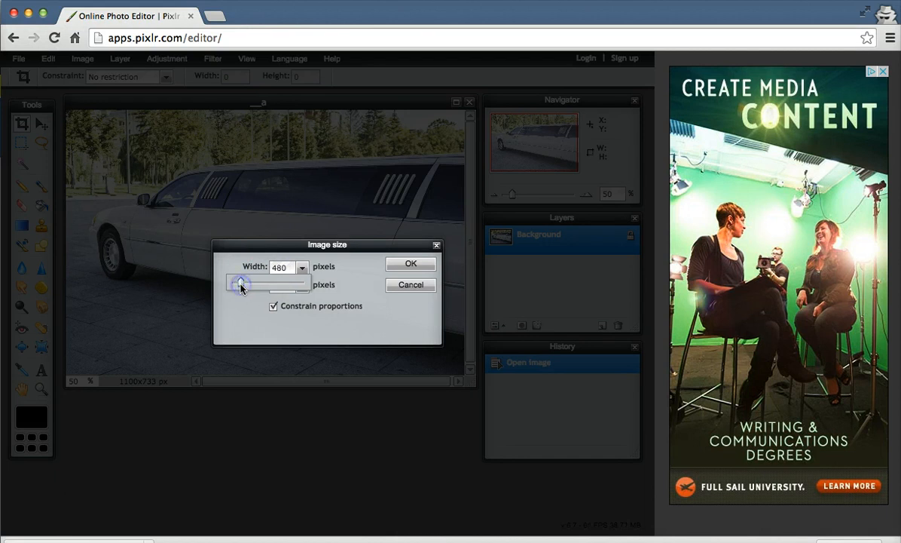
# Set width 480 with proportions constrained so height becomes 320, and apply
pyautogui.click(285, 284)
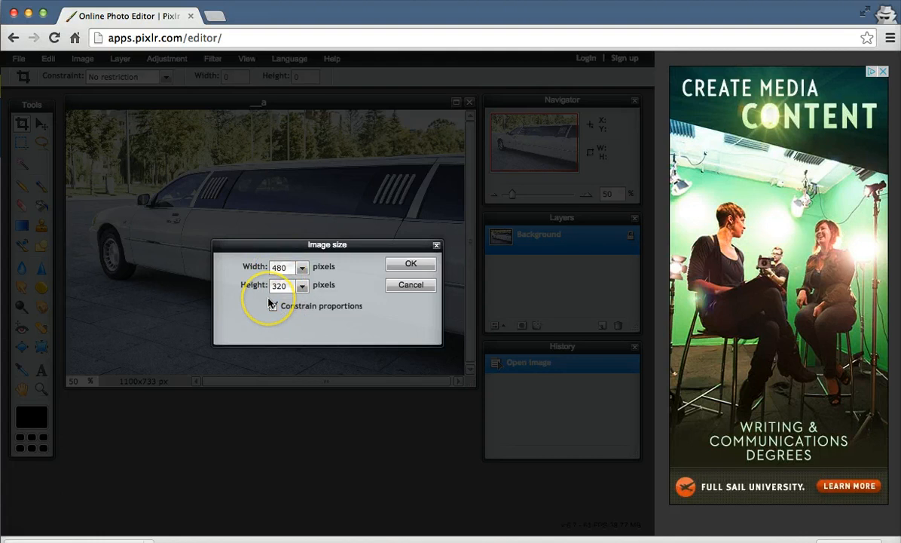
pyautogui.click(272, 305)
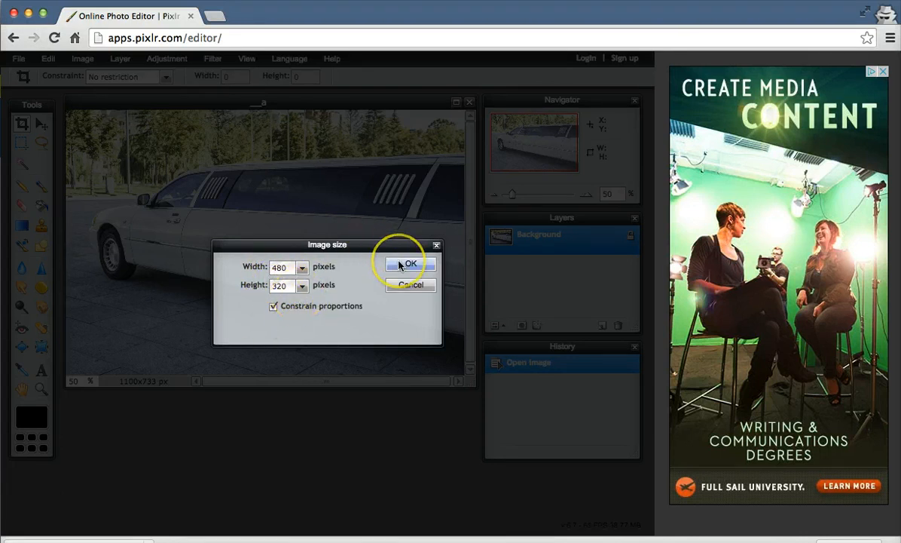
pyautogui.click(410, 263)
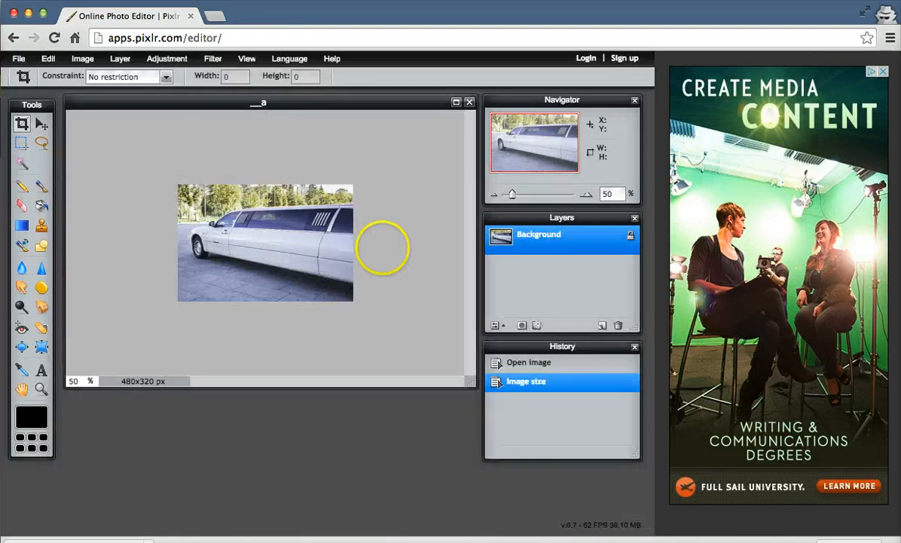
pyautogui.moveTo(187, 187)
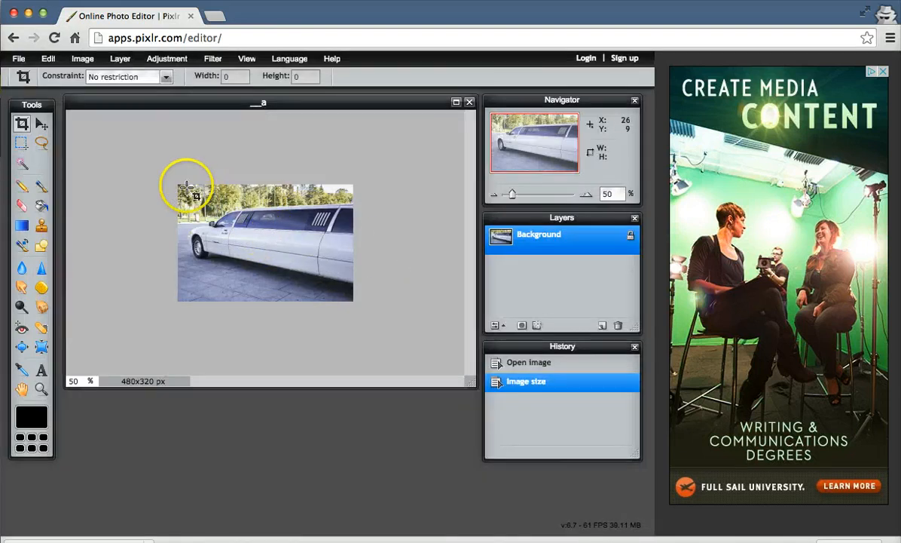
# Save the image as 'Limo' JPEG at quality 75 to the Desktop
pyautogui.click(18, 58)
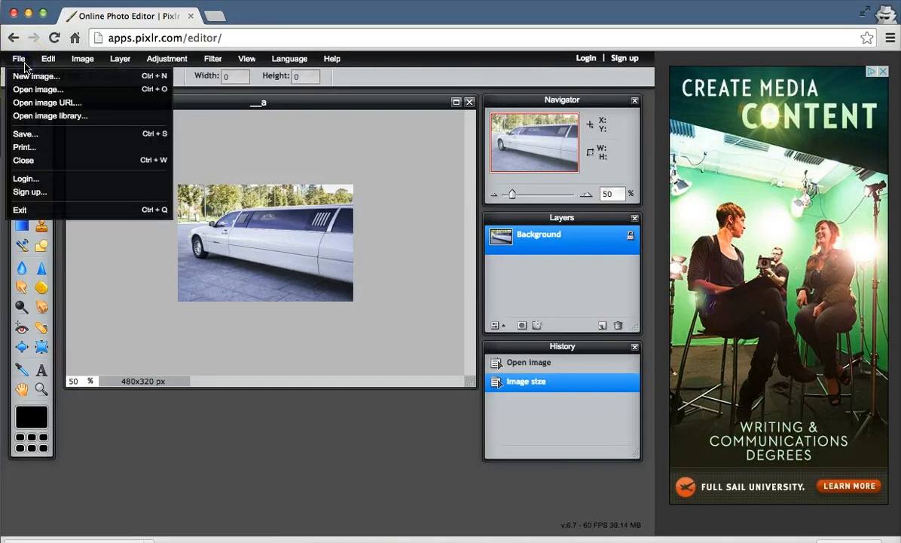
pyautogui.click(25, 133)
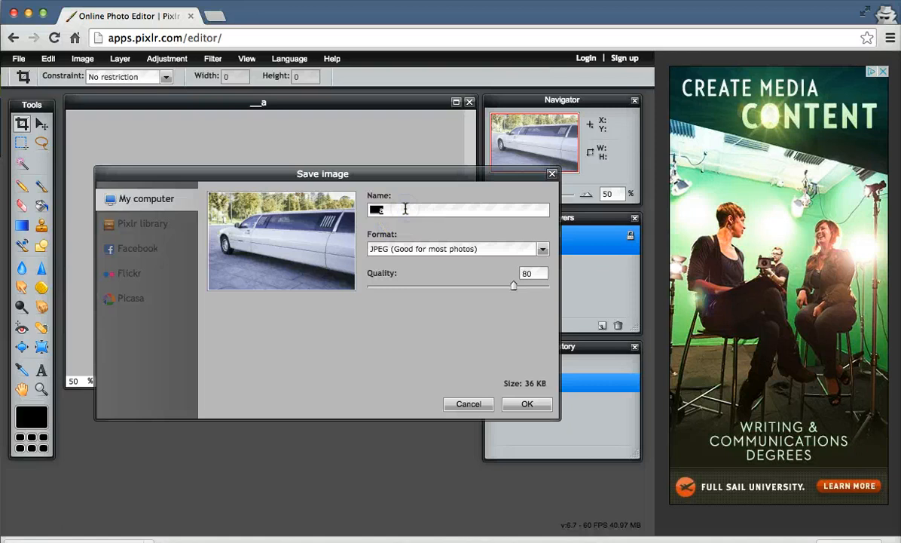
pyautogui.write('Limo')
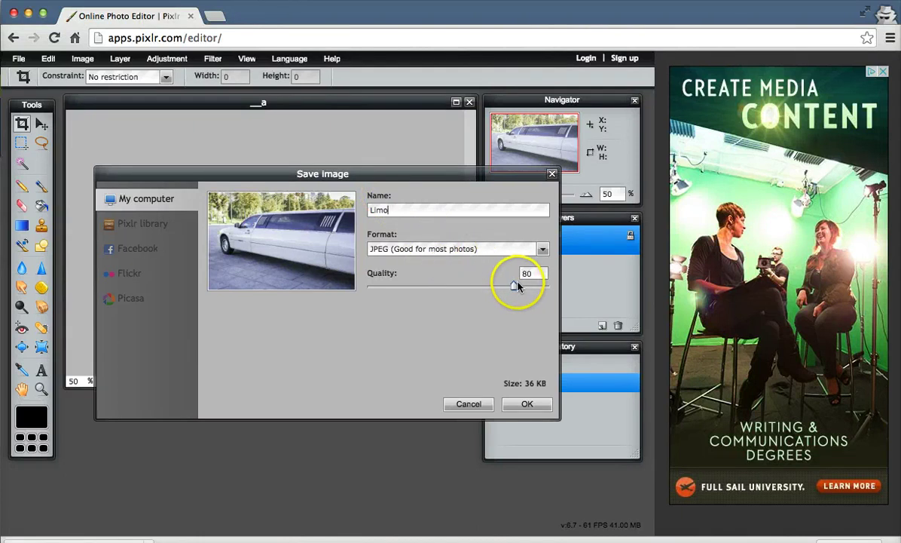
pyautogui.moveTo(514, 287); pyautogui.dragTo(511, 289)
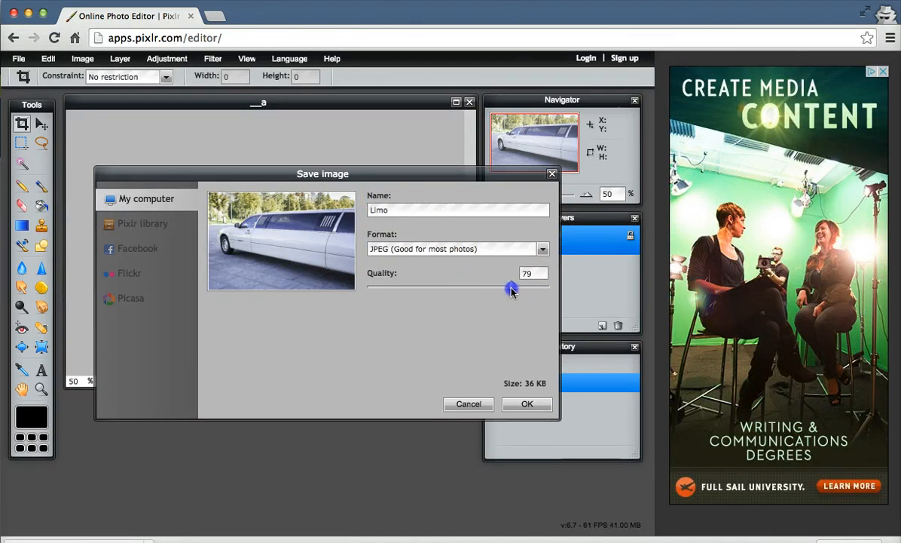
pyautogui.moveTo(512, 289); pyautogui.dragTo(505, 289)
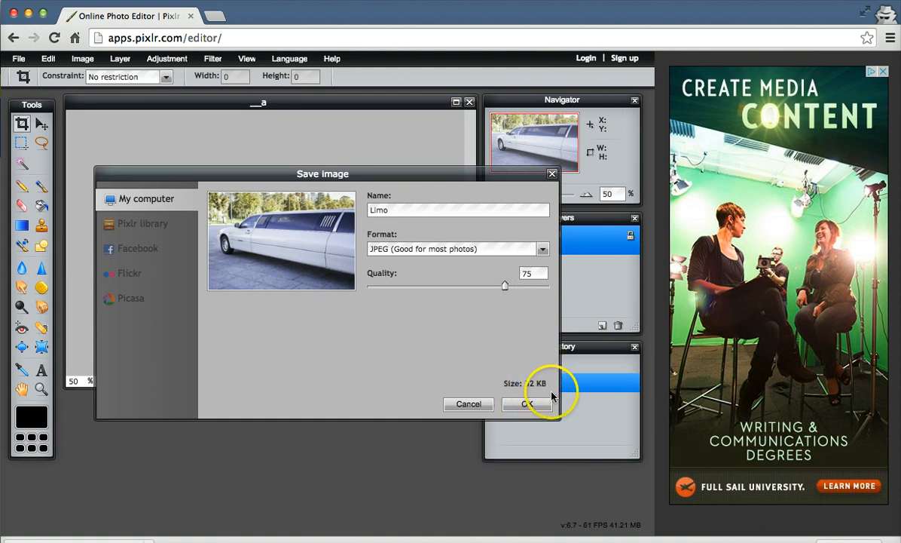
pyautogui.moveTo(528, 403)
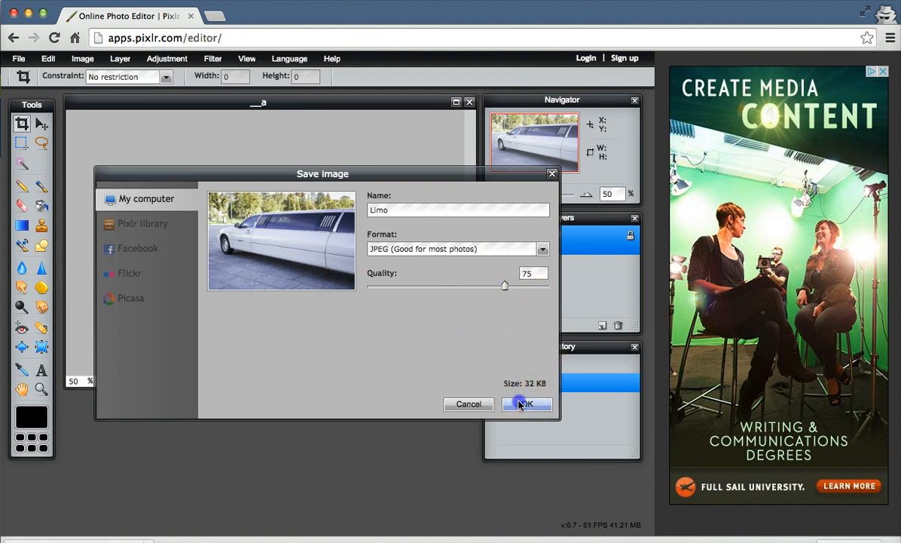
pyautogui.click(527, 403)
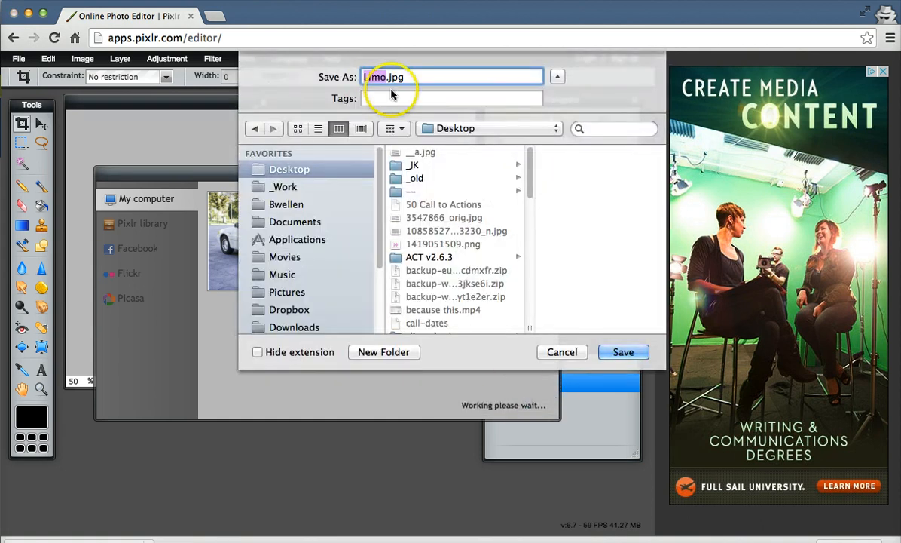
pyautogui.click(623, 352)
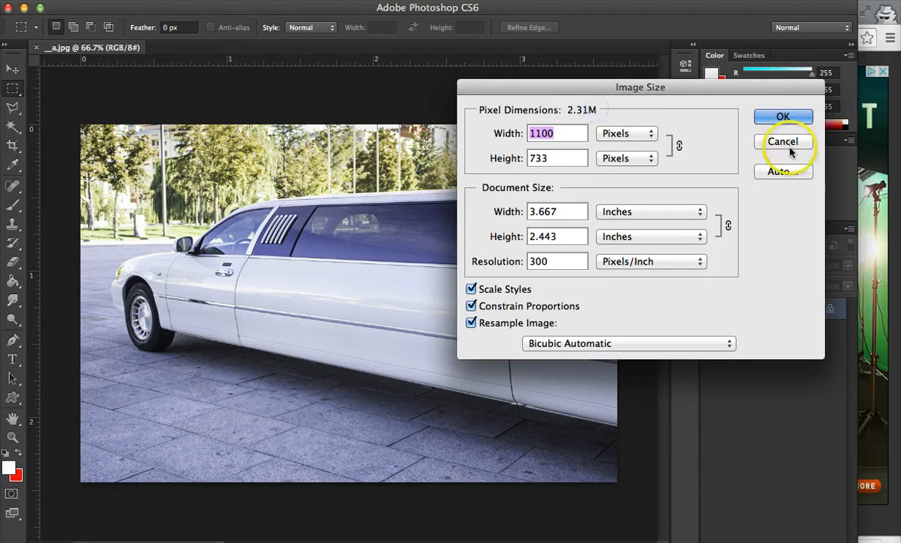
# Cancel the original's size dialog and open Limo.jpg to check 480×320 px
pyautogui.click(783, 141)
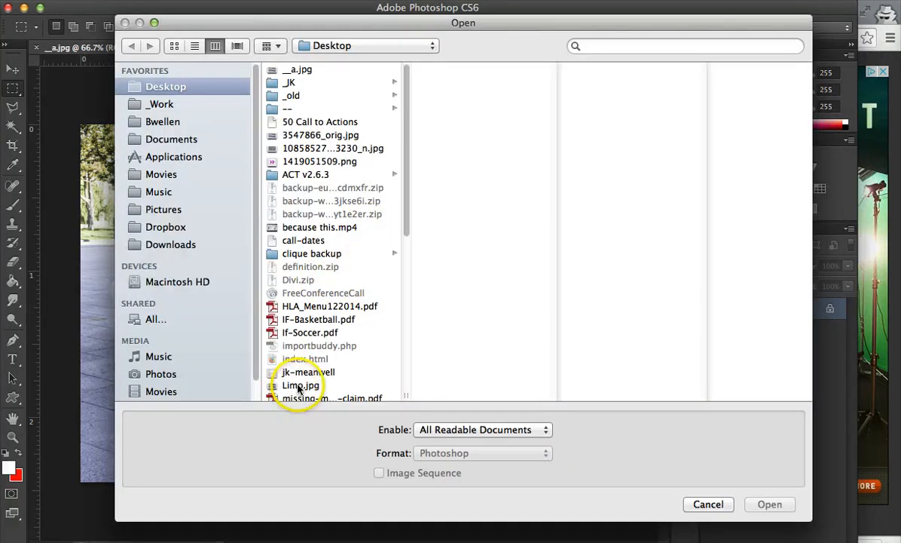
pyautogui.click(769, 505)
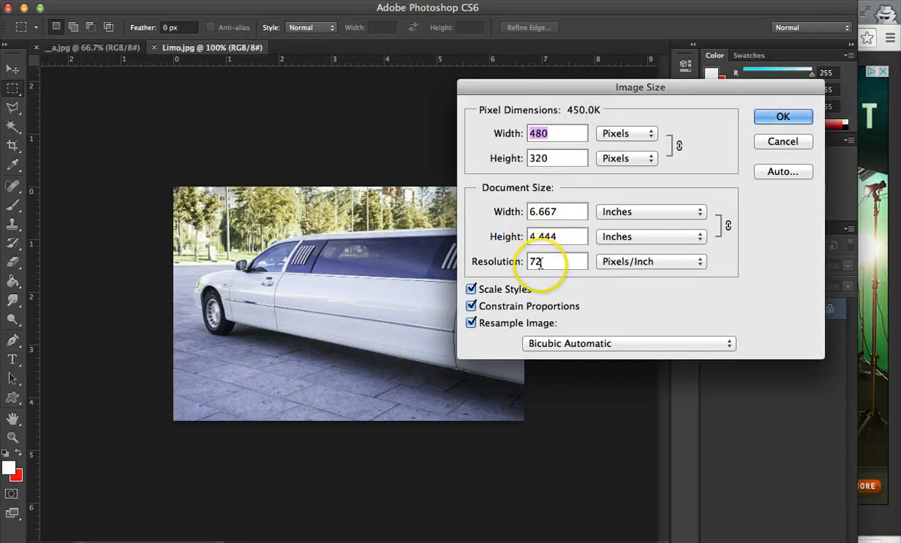
pyautogui.click(784, 116)
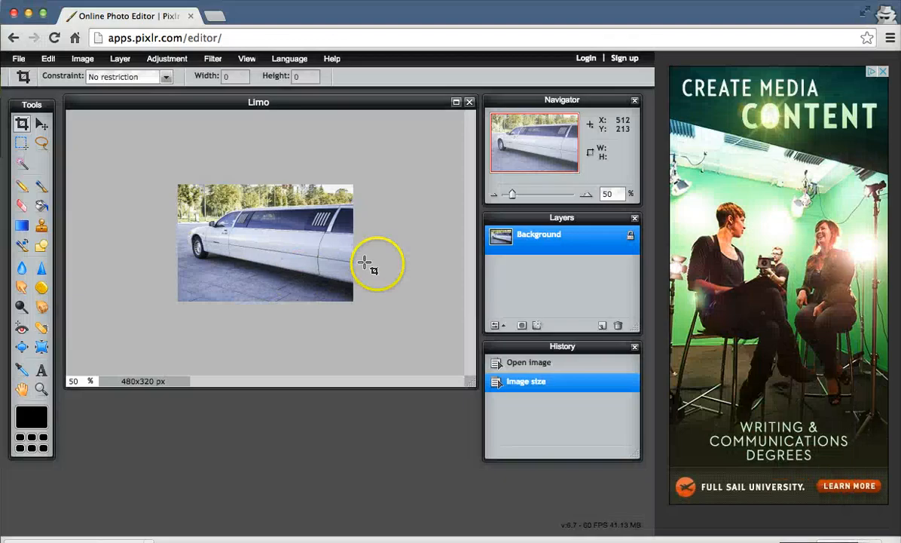
pyautogui.moveTo(362, 250)
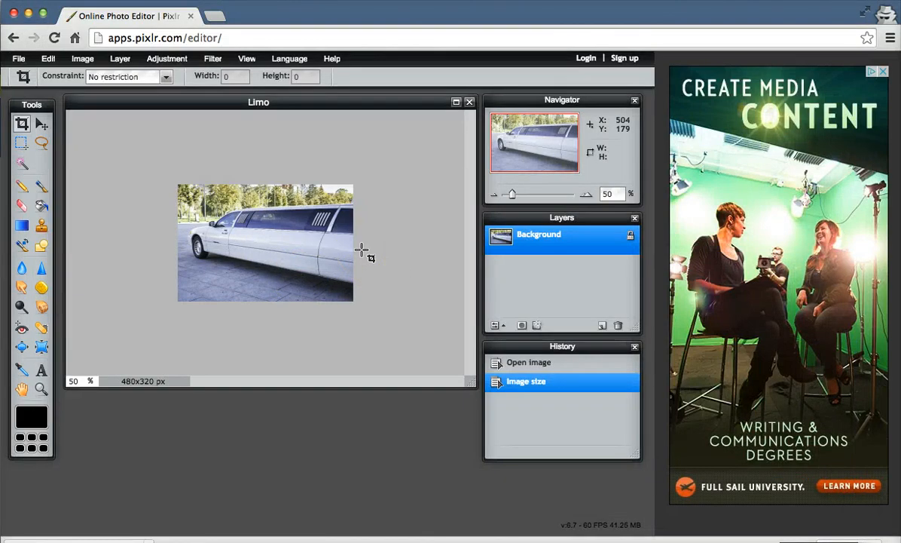